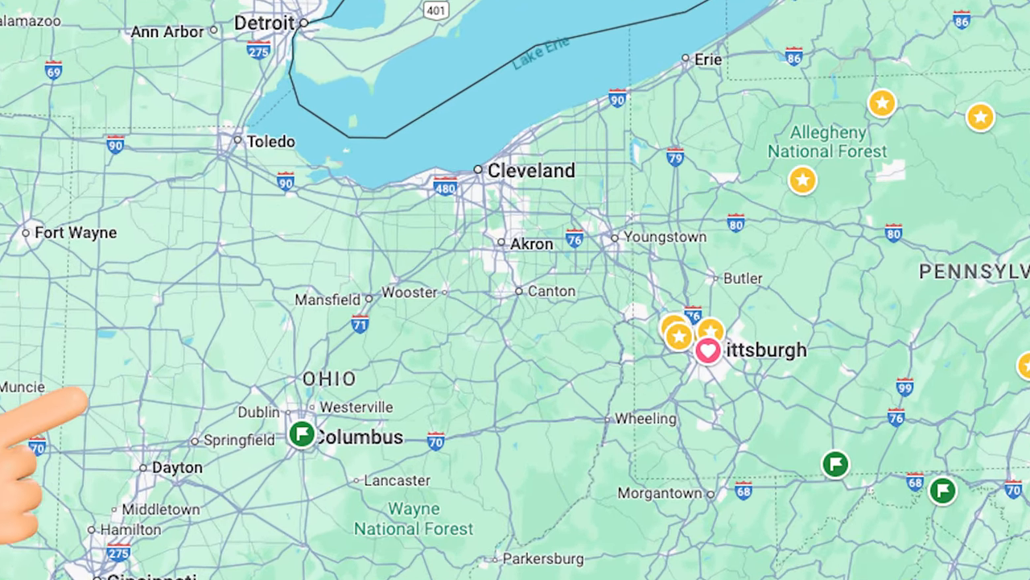
{"action": "scroll", "scroll_direction": "up", "scroll_amount": 3}
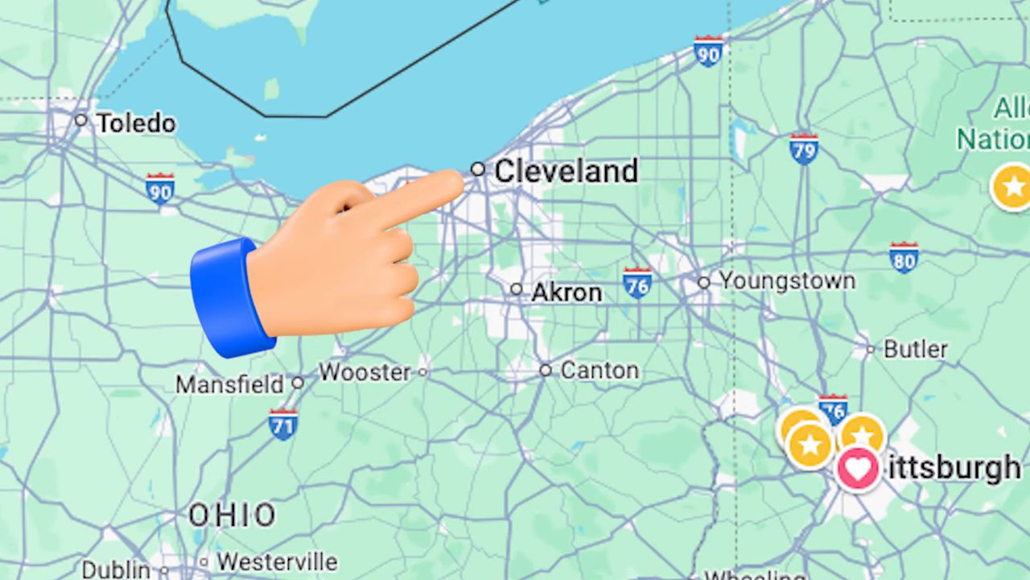